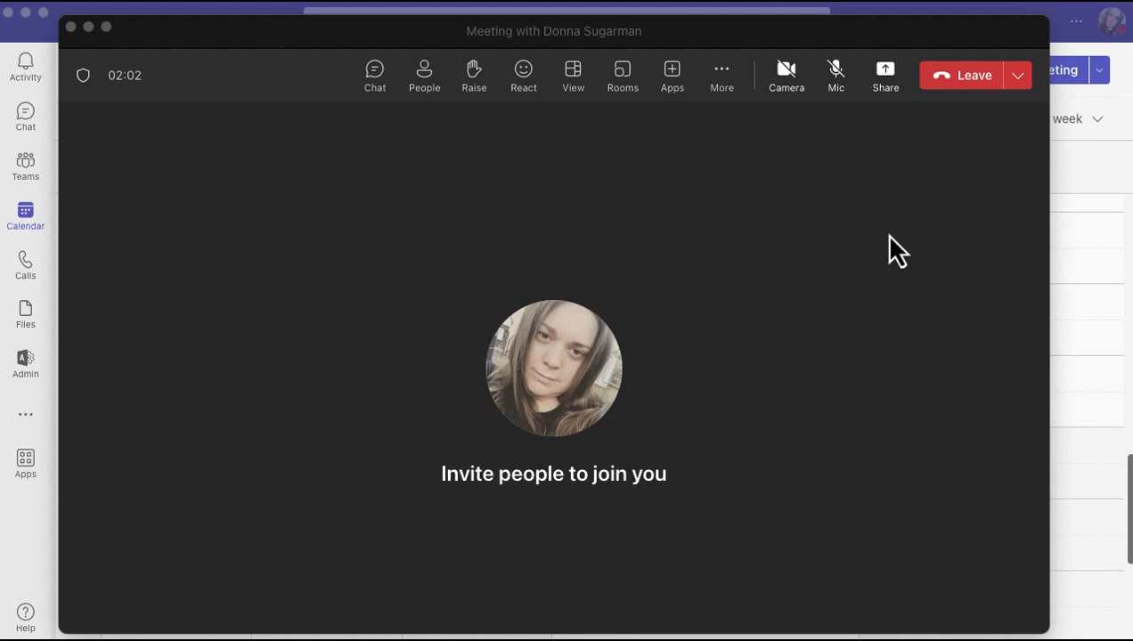
Add the Polls app from the meeting Apps list, found by searching 'po'
click(835, 70)
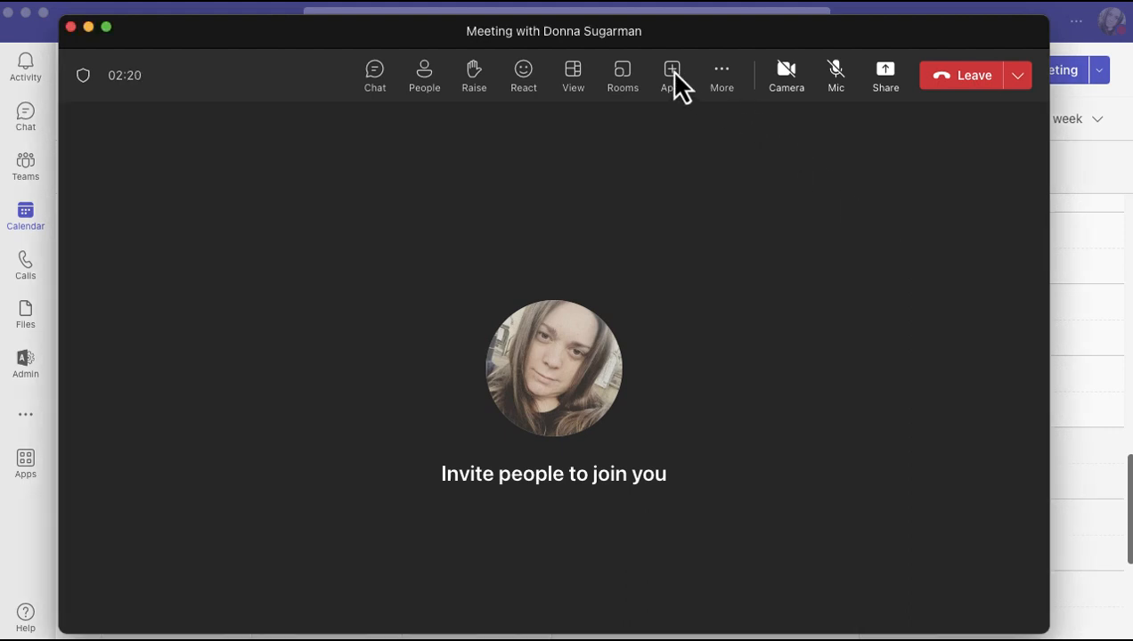
click(672, 75)
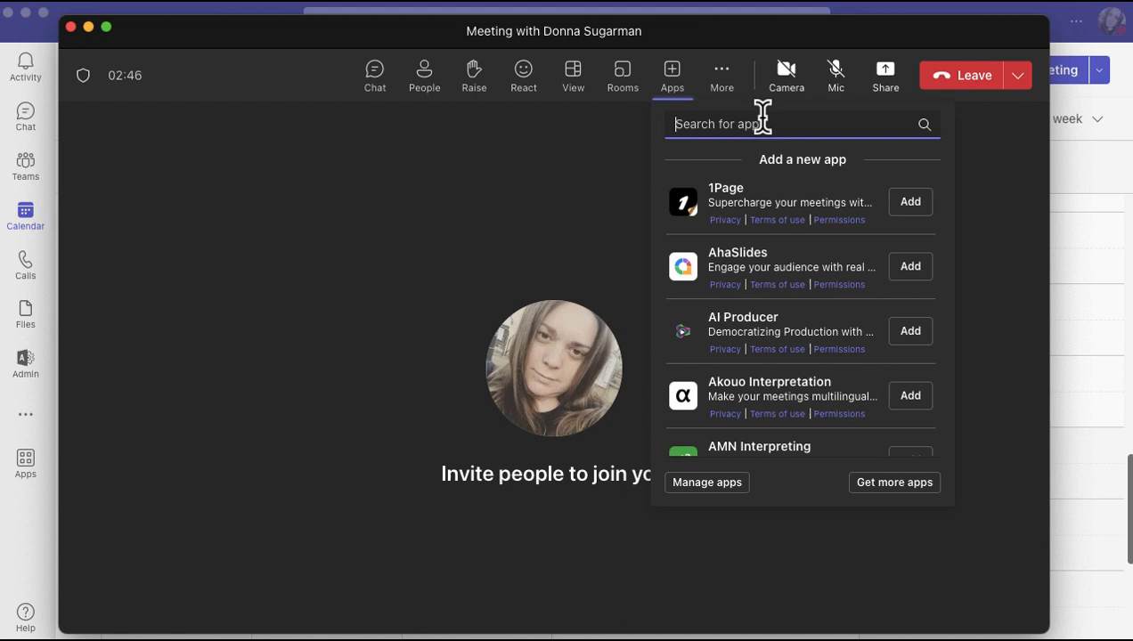
text(poll)
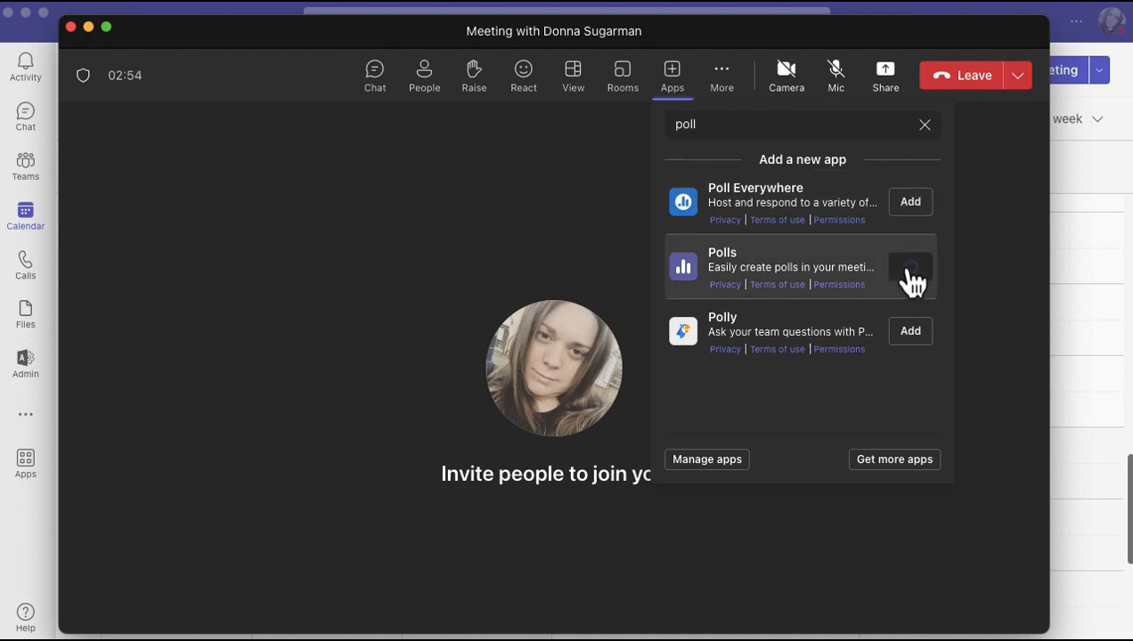
click(910, 267)
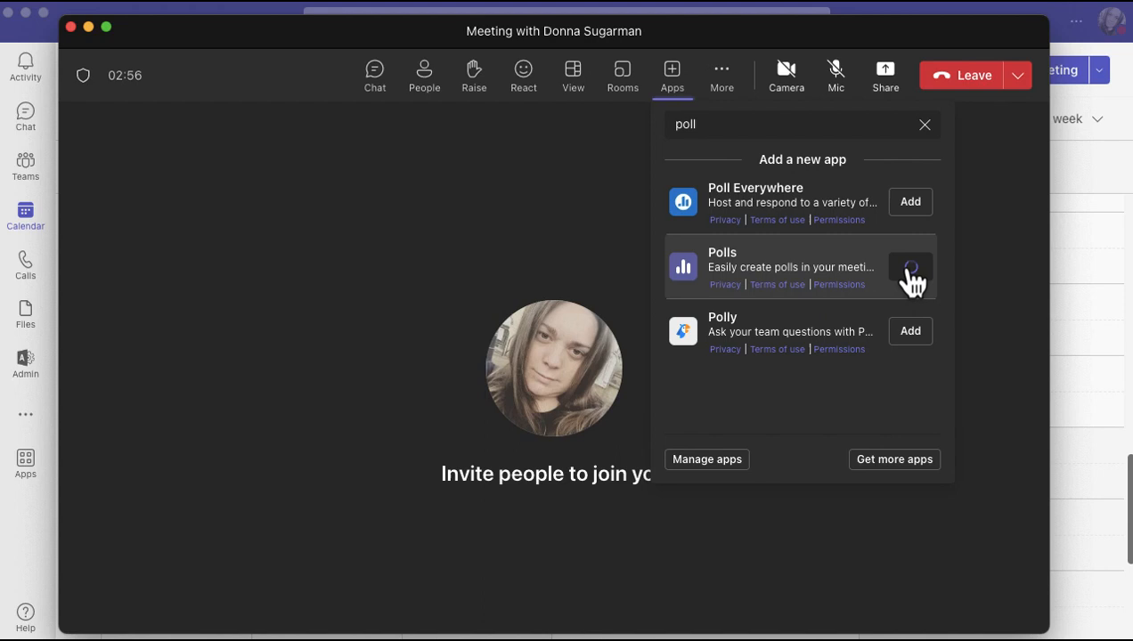
click(909, 267)
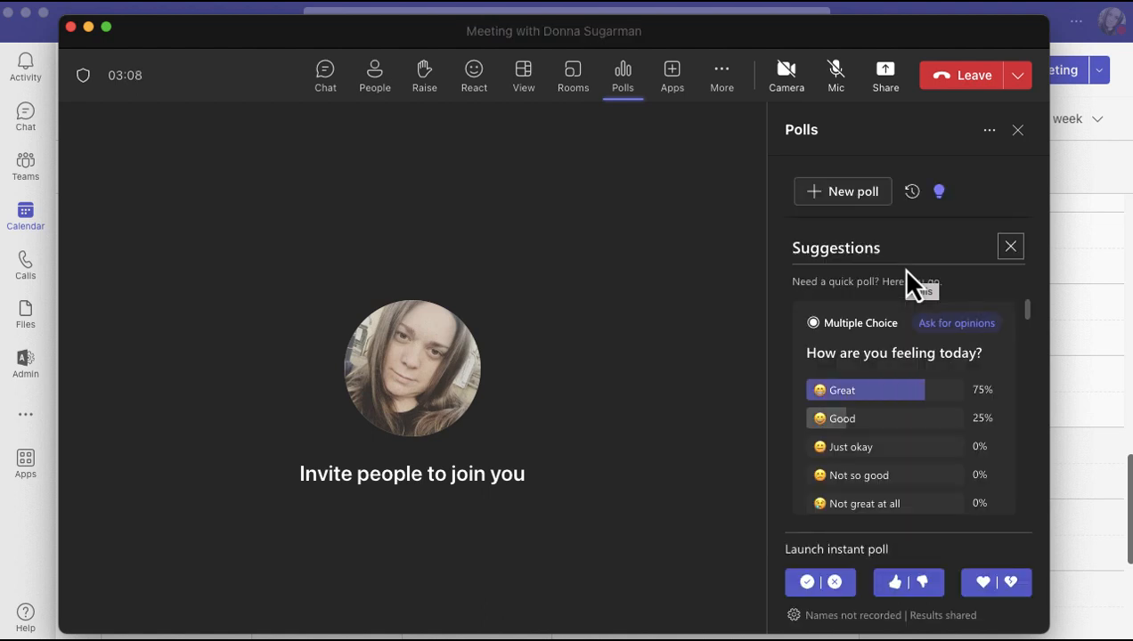
click(835, 74)
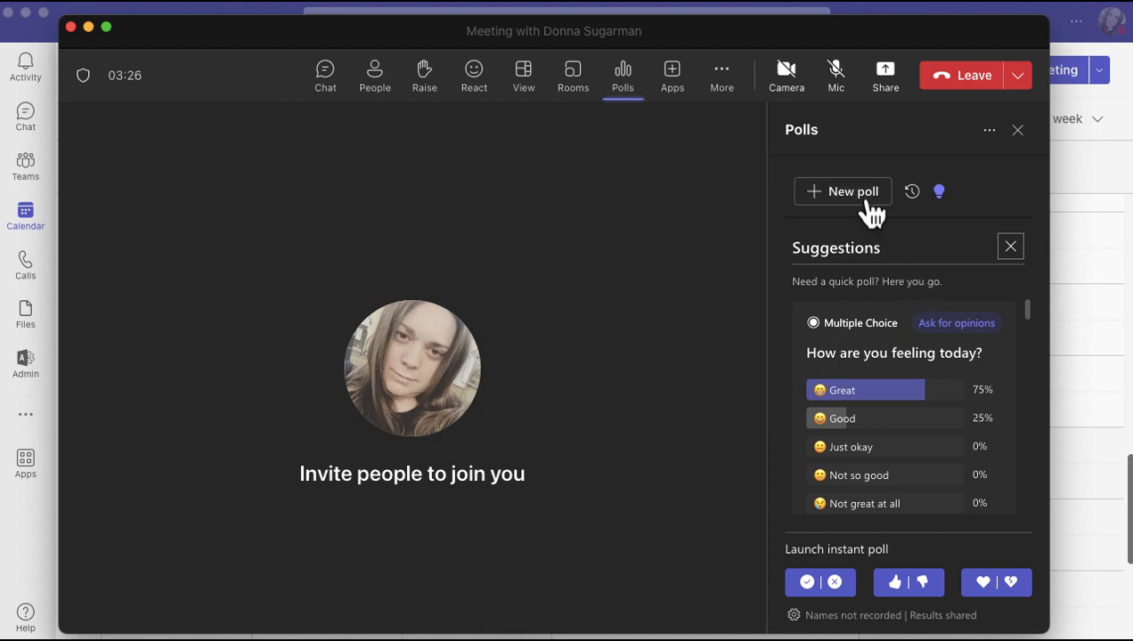
Create a new poll and choose the Multiple Choice type
click(842, 191)
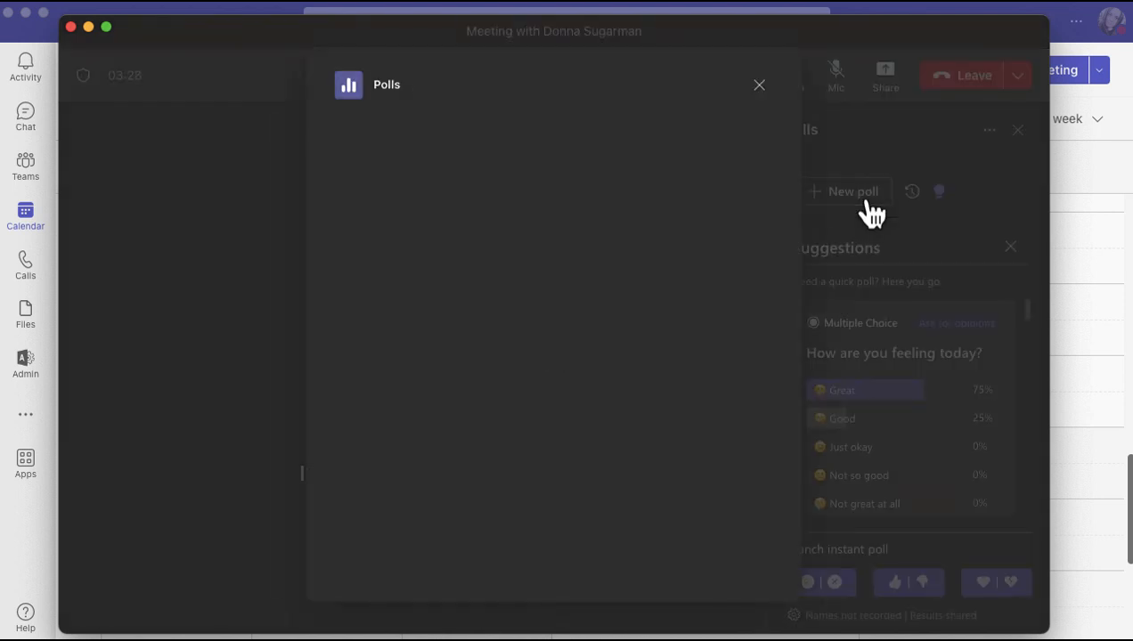
click(852, 190)
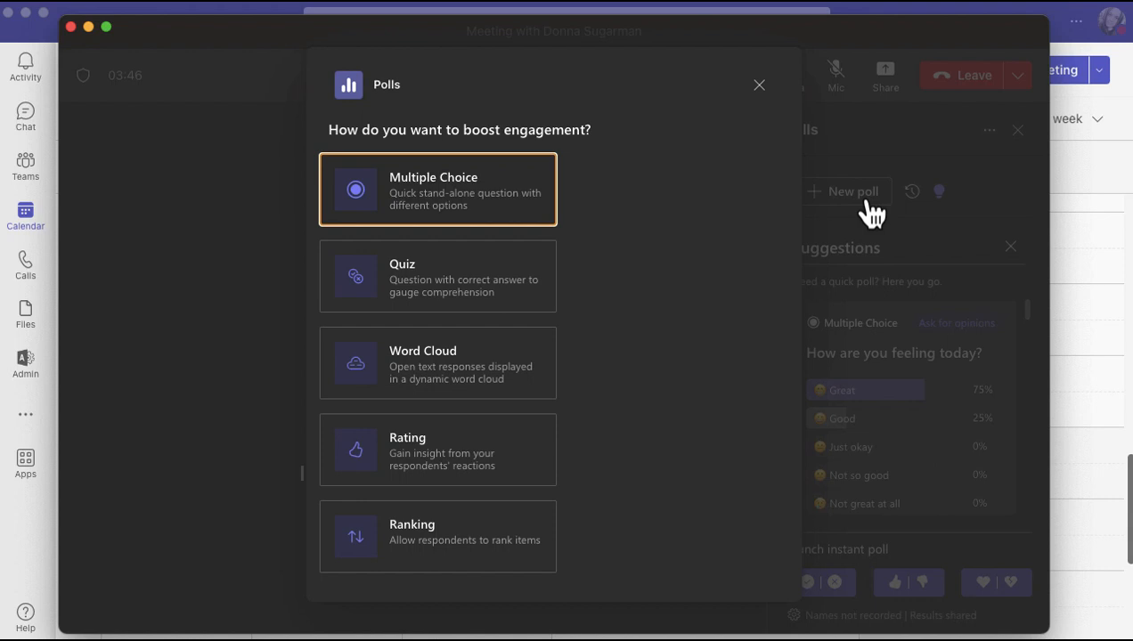
mouse_move(512, 205)
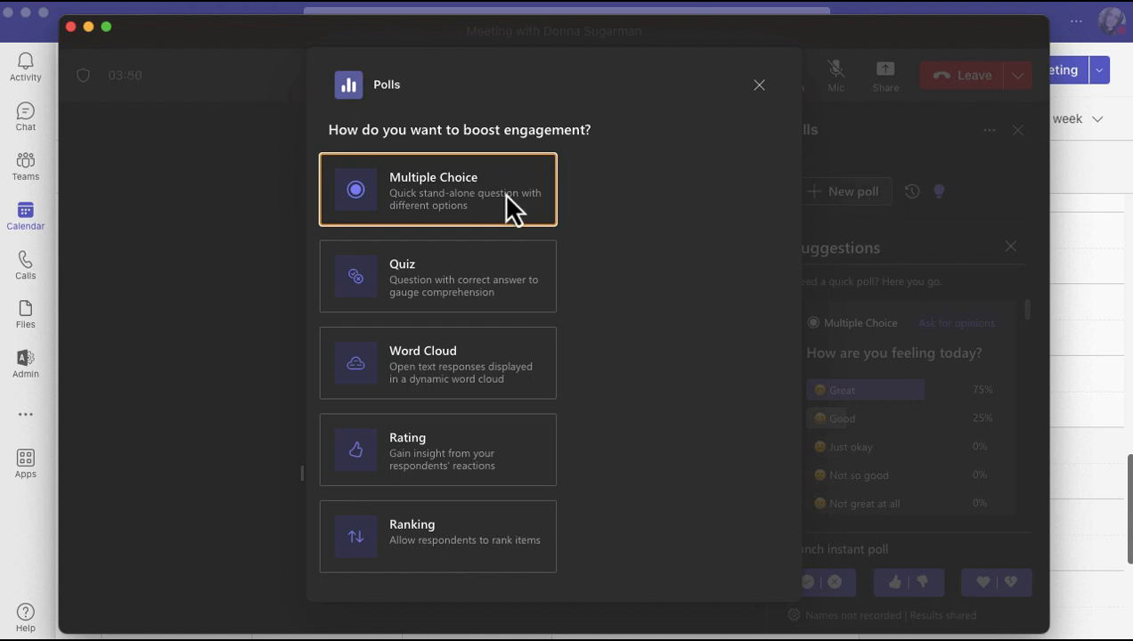
click(437, 190)
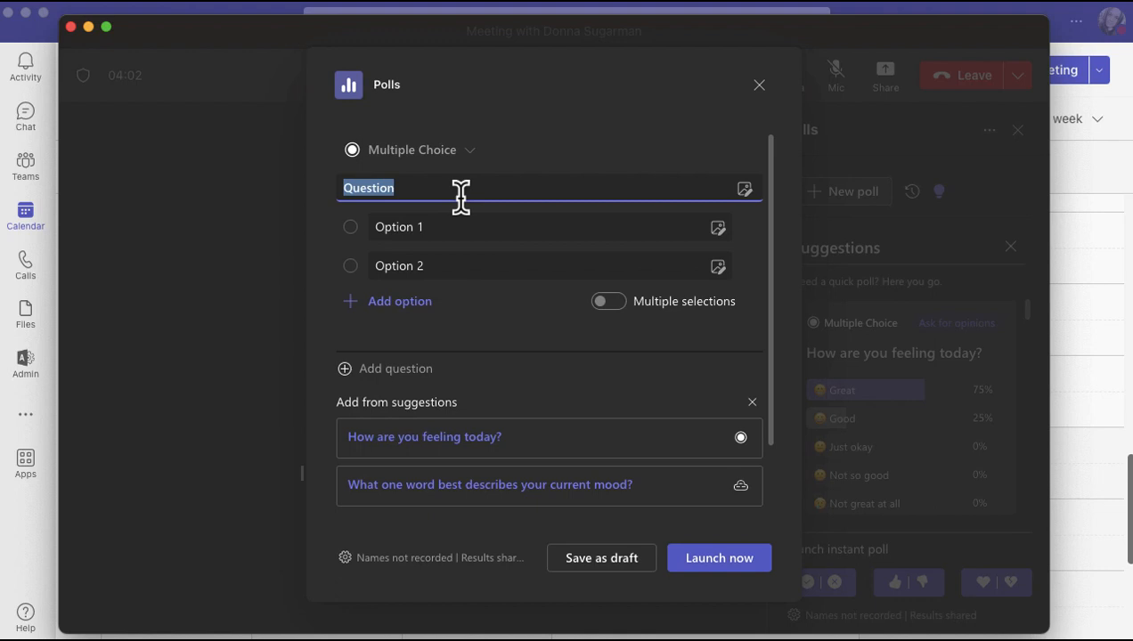
Enter the question 'How are you feeling about the new processes?'
text(How are you feeling)
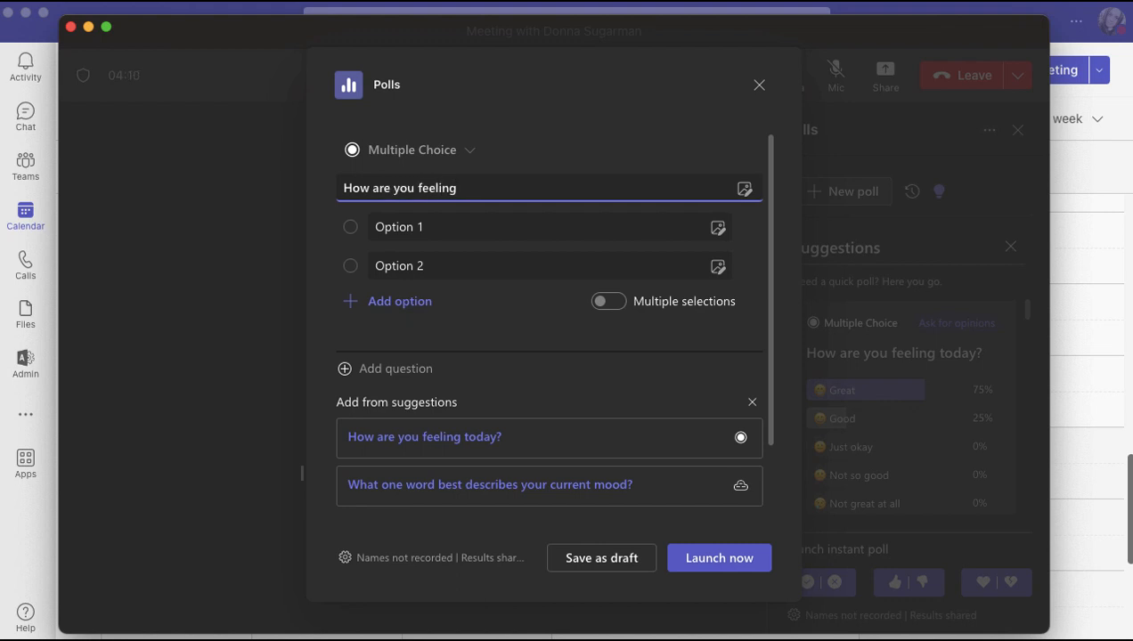
text(about the ne)
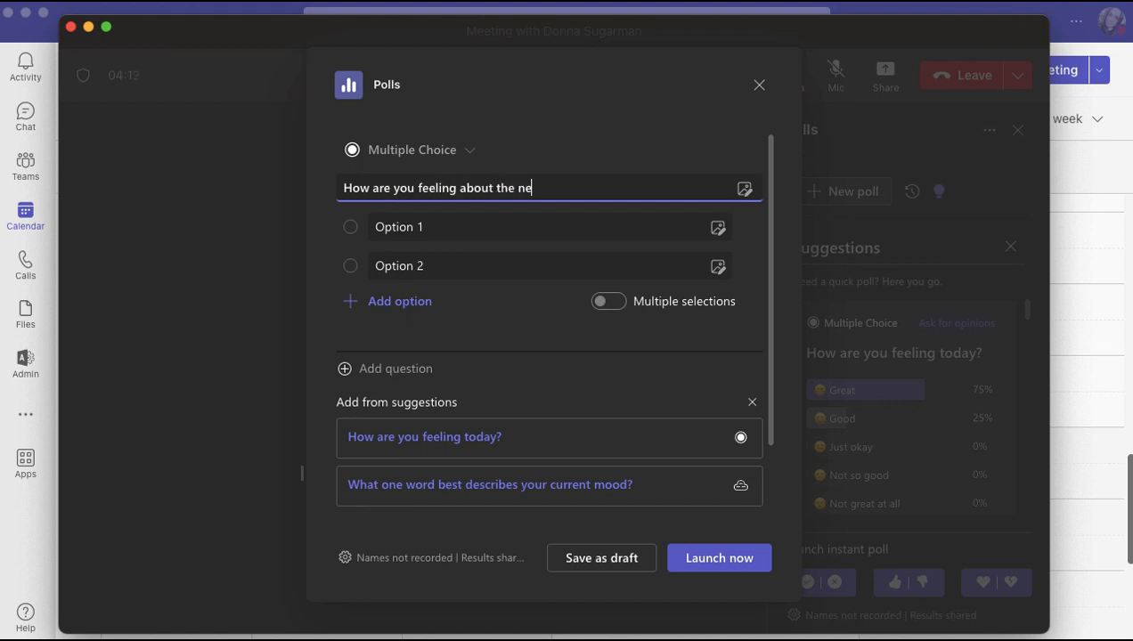
text(w processes)
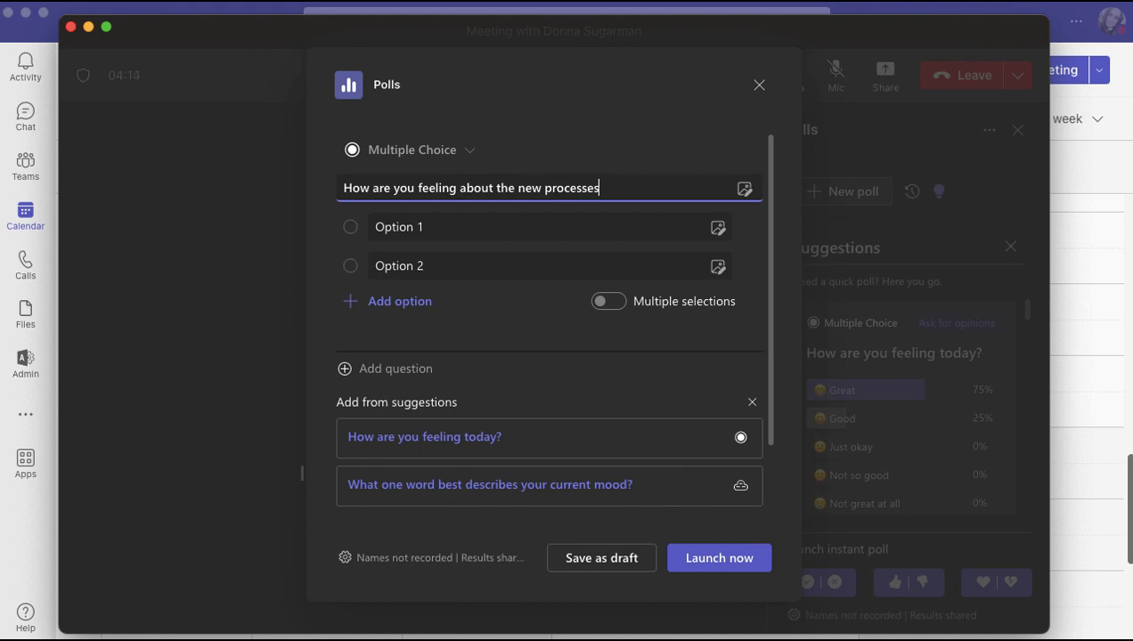
text(?)
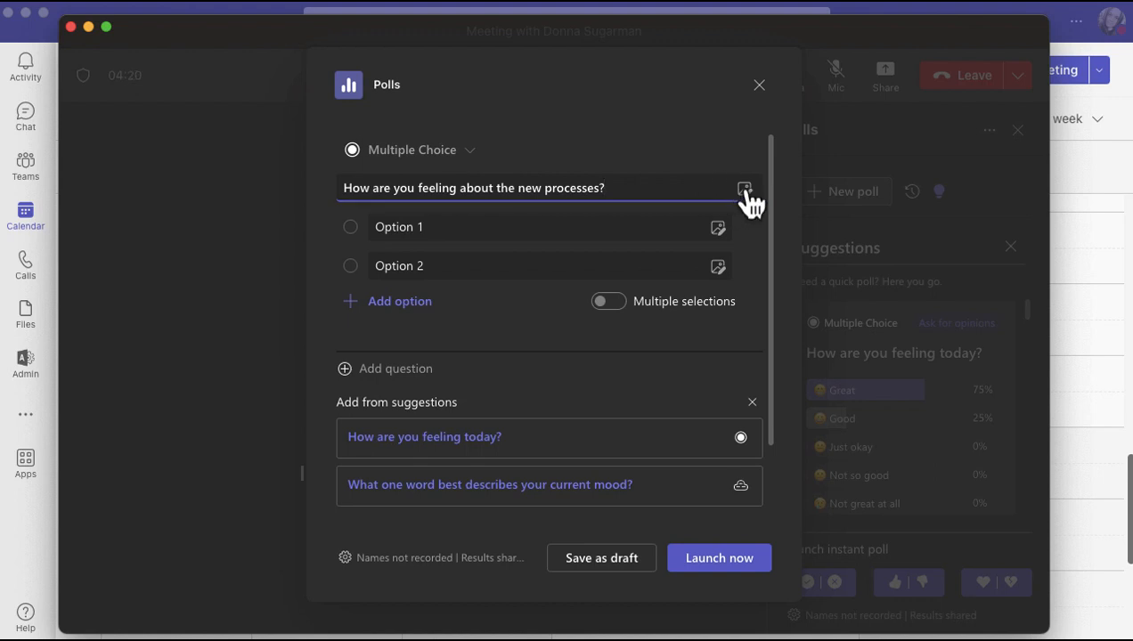
mouse_move(745, 189)
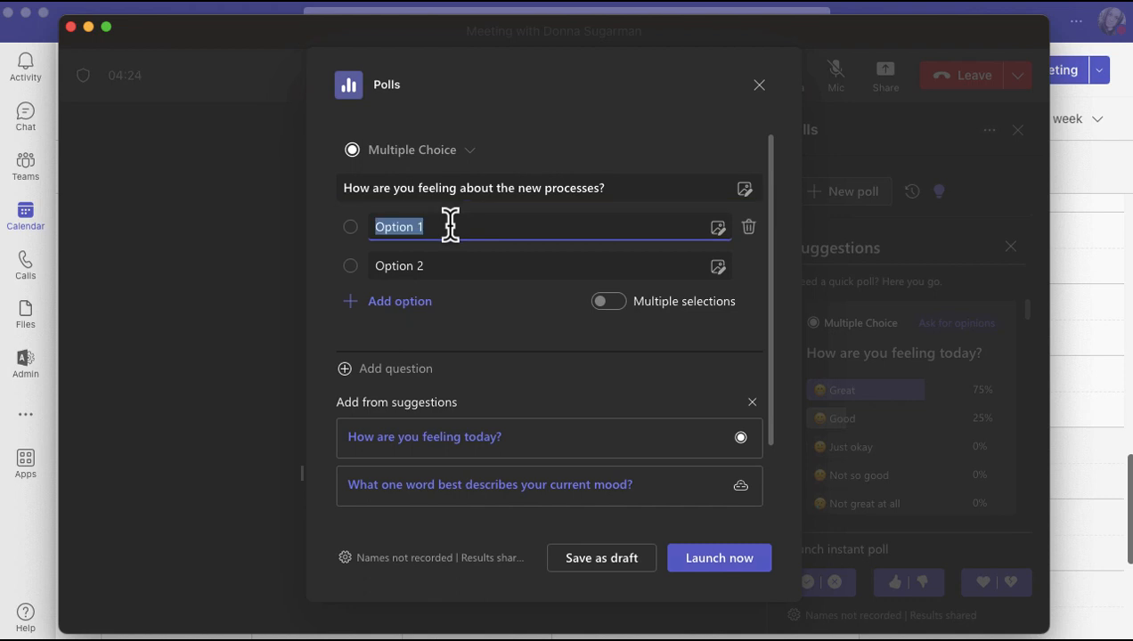
Fill in the answers Okay, Great, Excellent, Not sure and Unhappy, adding extra options as needed
text(Okay)
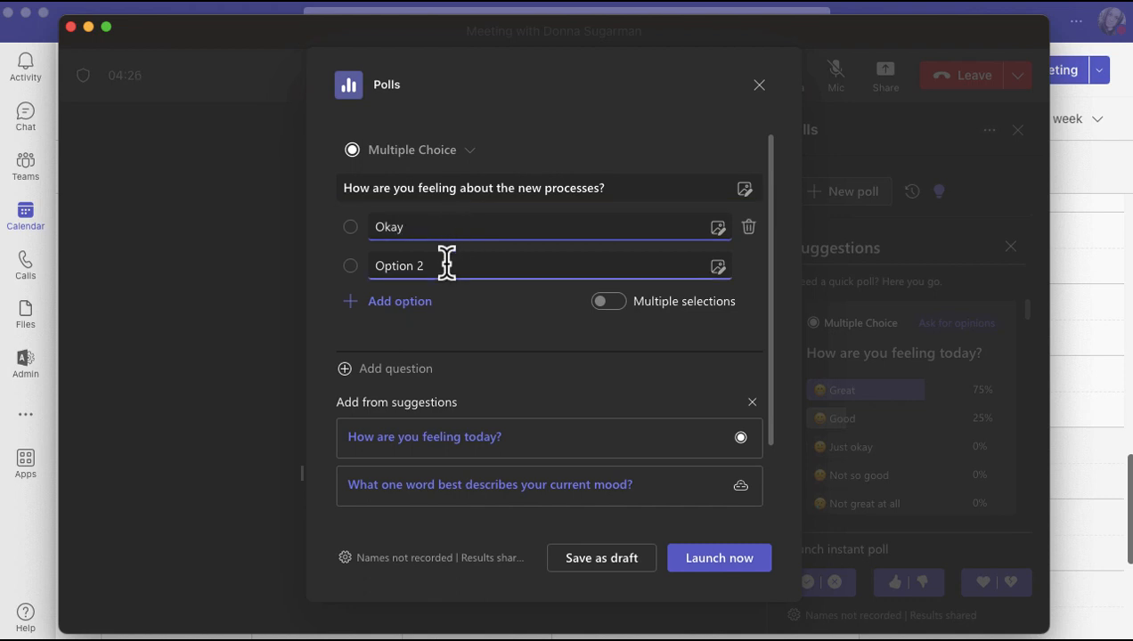
text(Great)
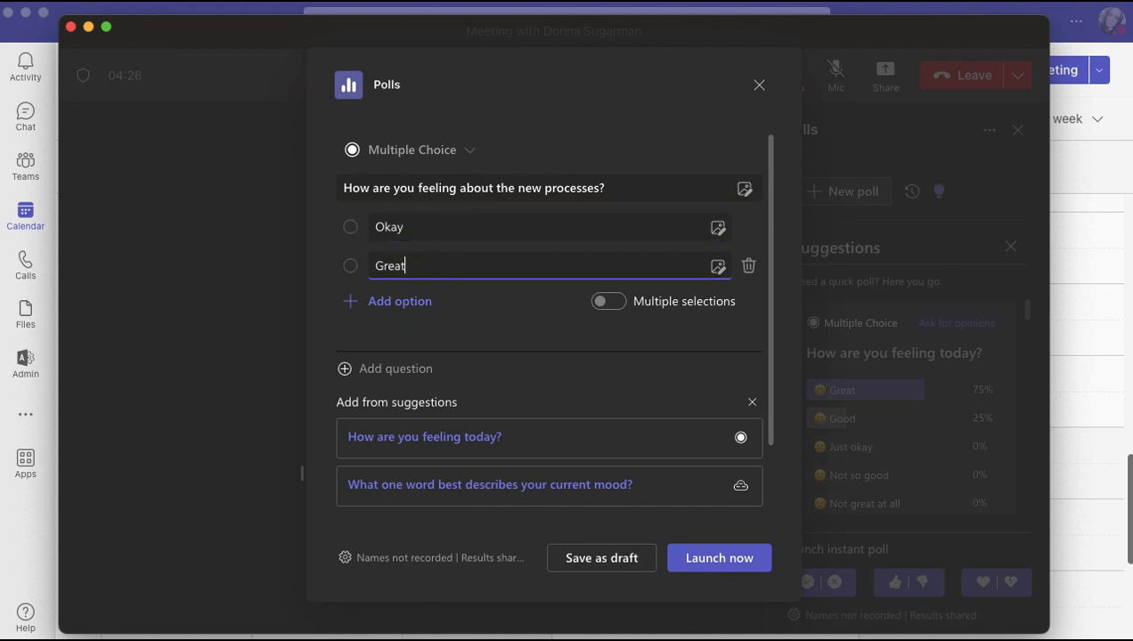
click(400, 301)
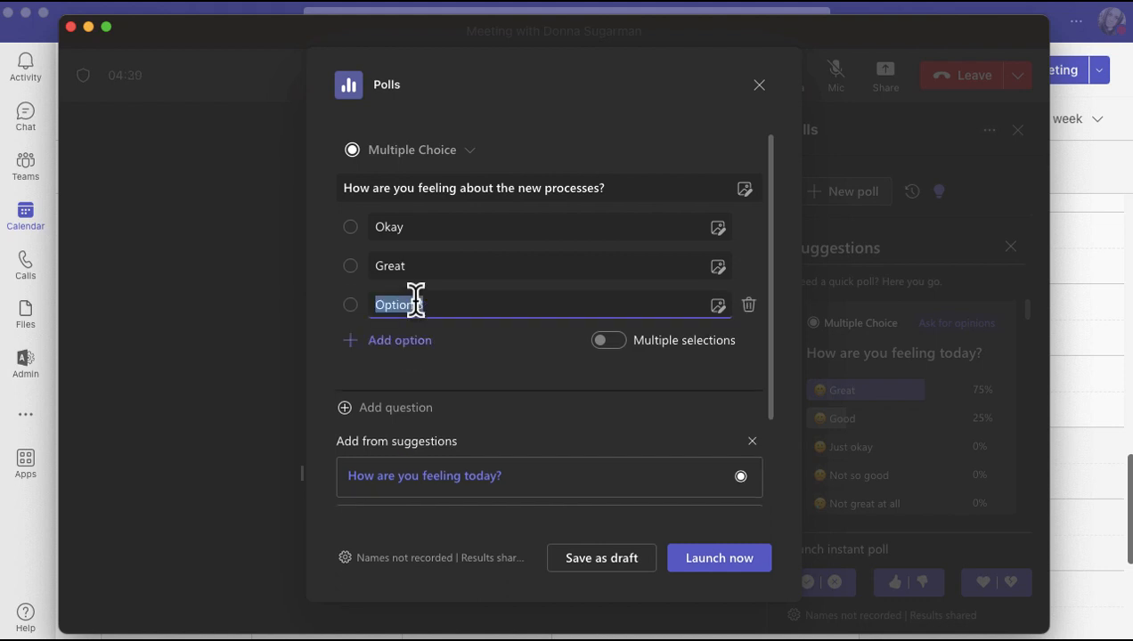
text(Excellent)
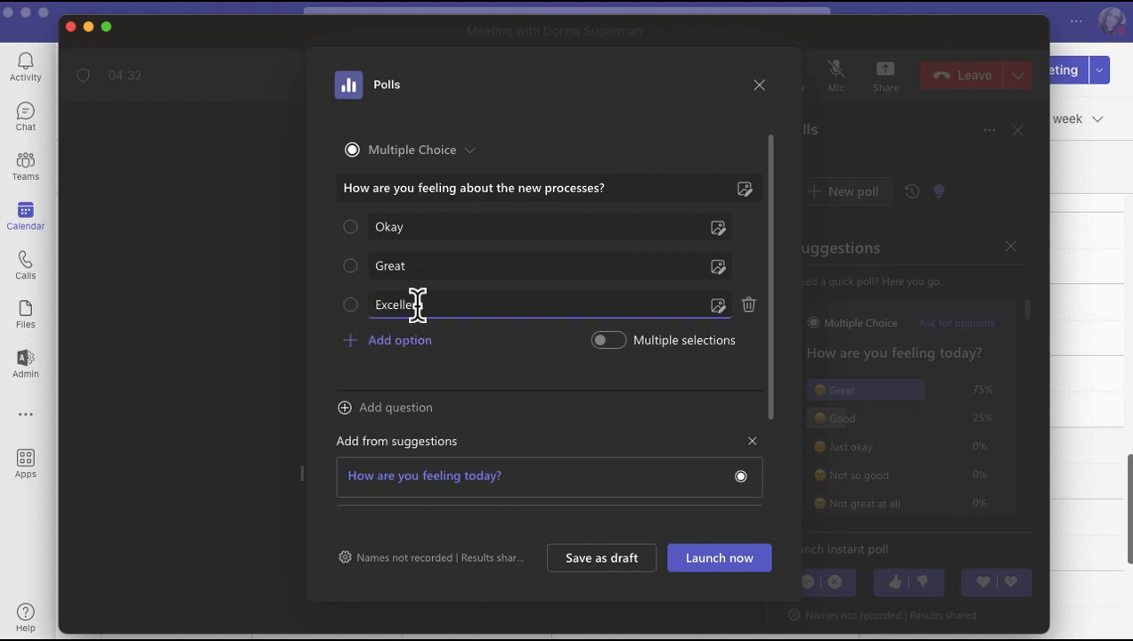
text(Not)
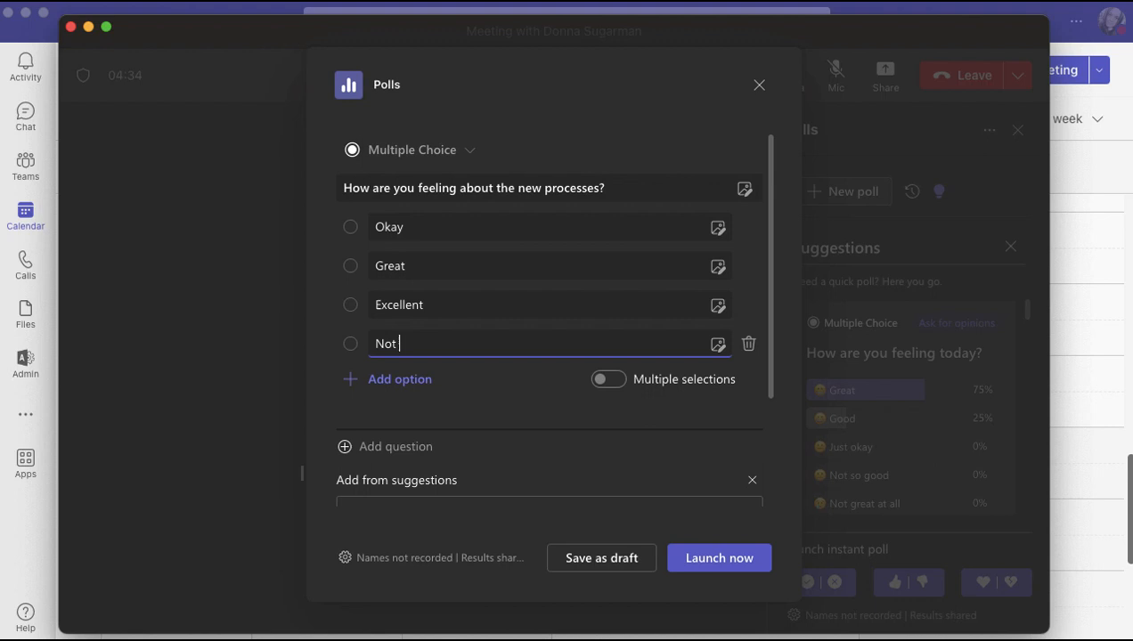
text(sure)
text(Un)
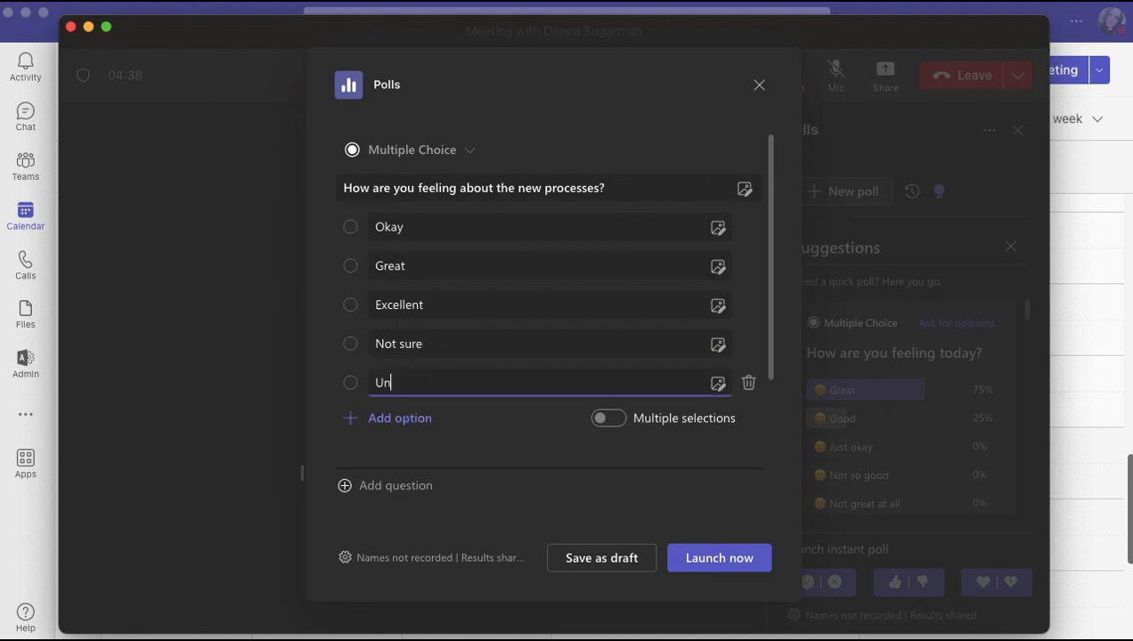
text(happy)
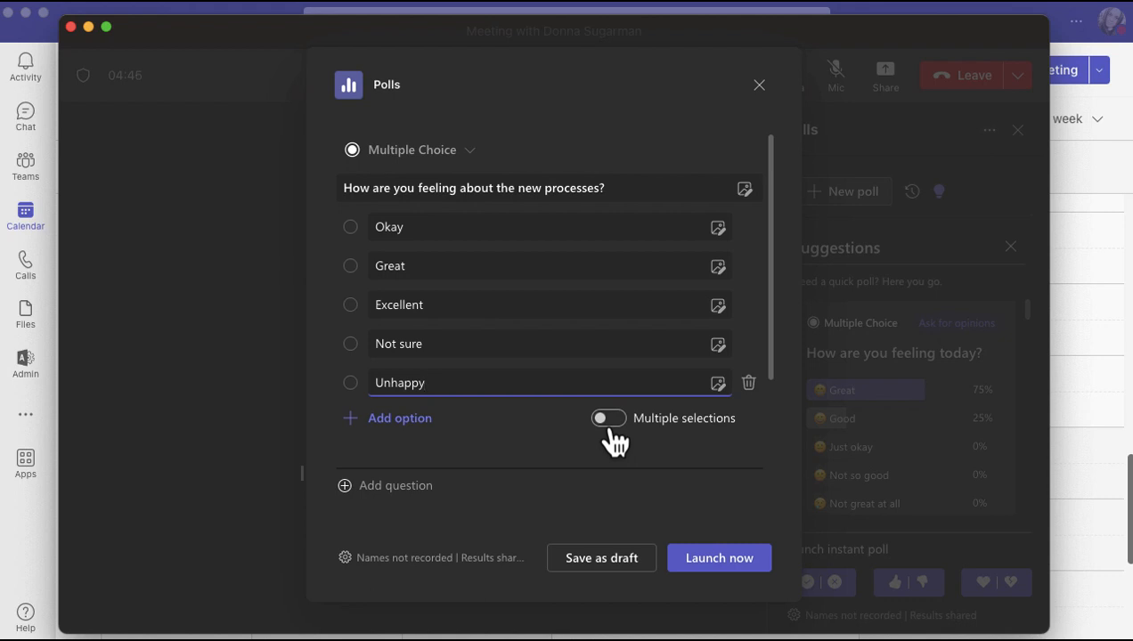
mouse_move(424, 495)
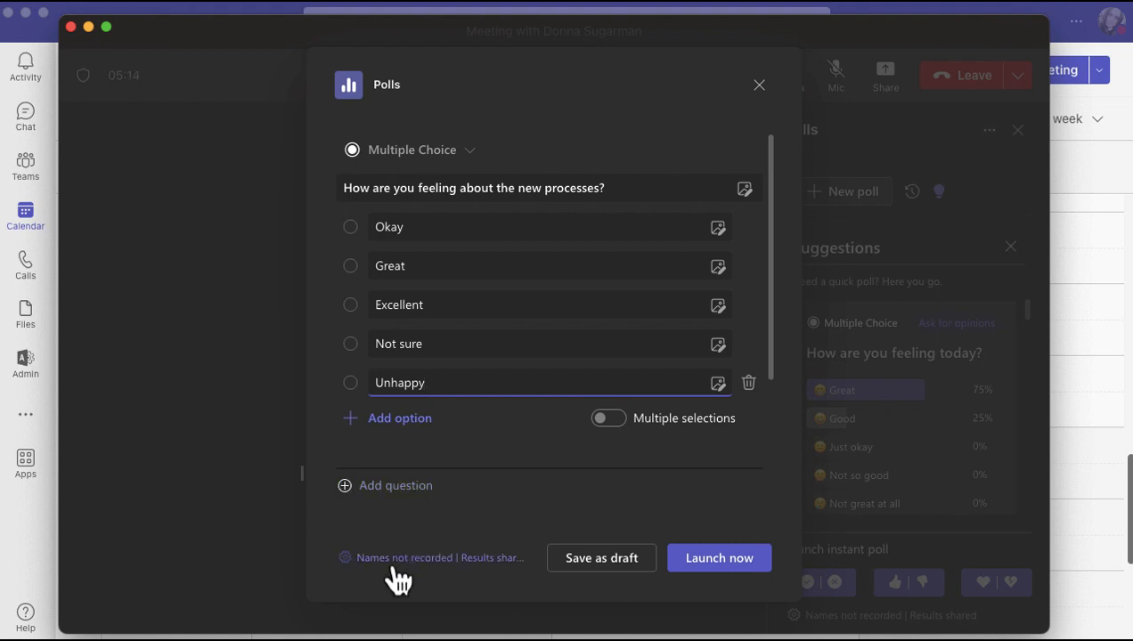
mouse_move(430, 558)
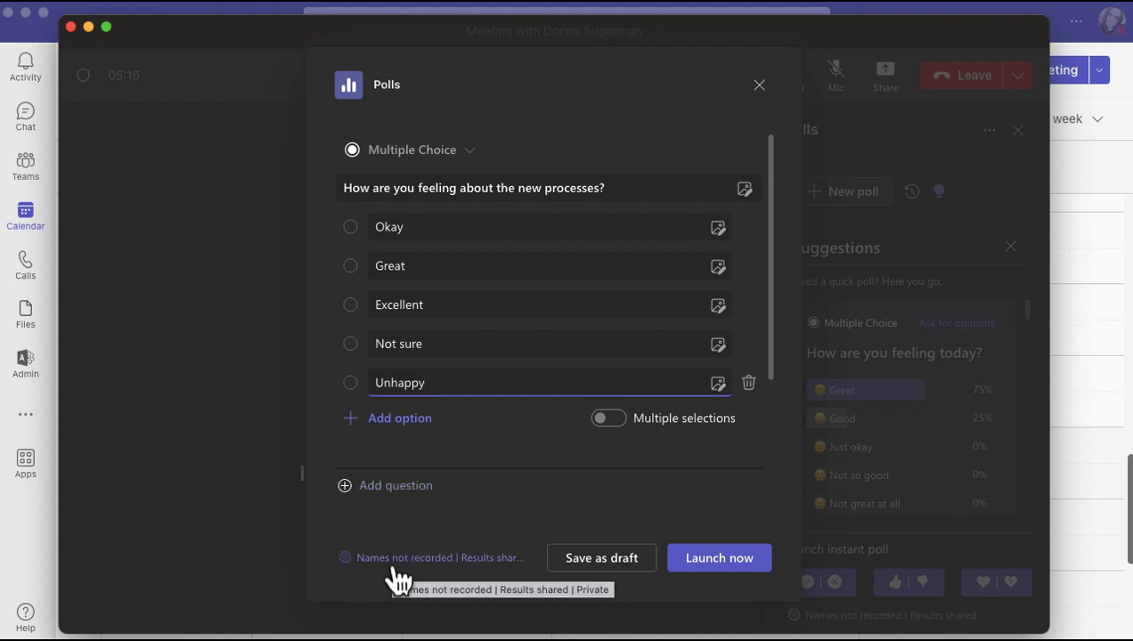
click(430, 557)
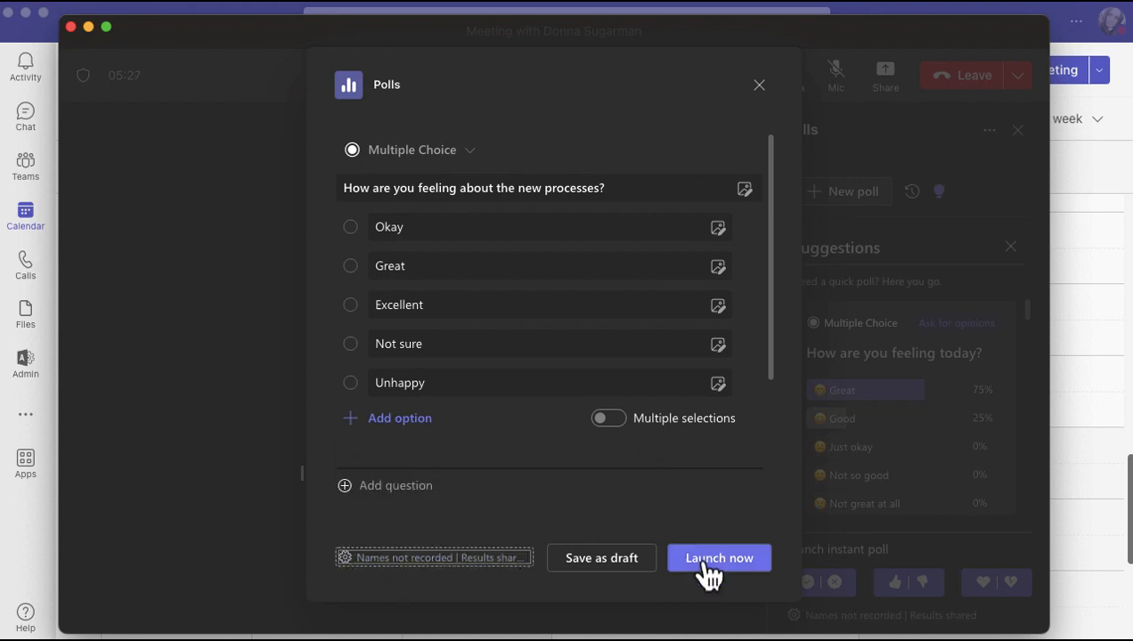
Launch the poll live to the meeting attendees
click(718, 558)
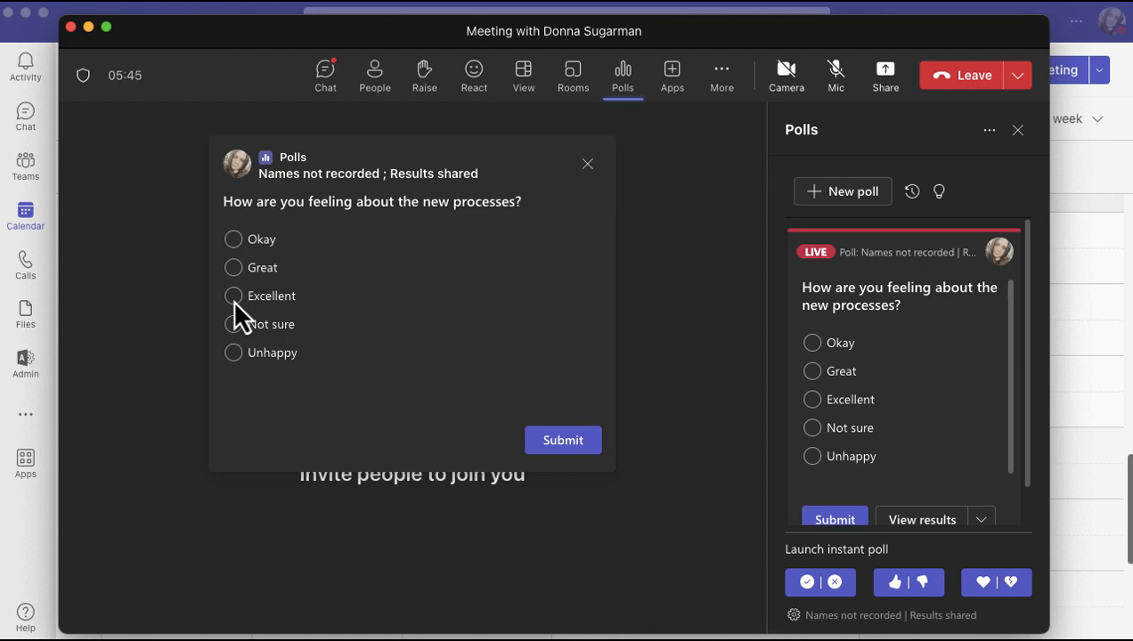
Vote Excellent and submit, showing it at 100% with one response
click(234, 296)
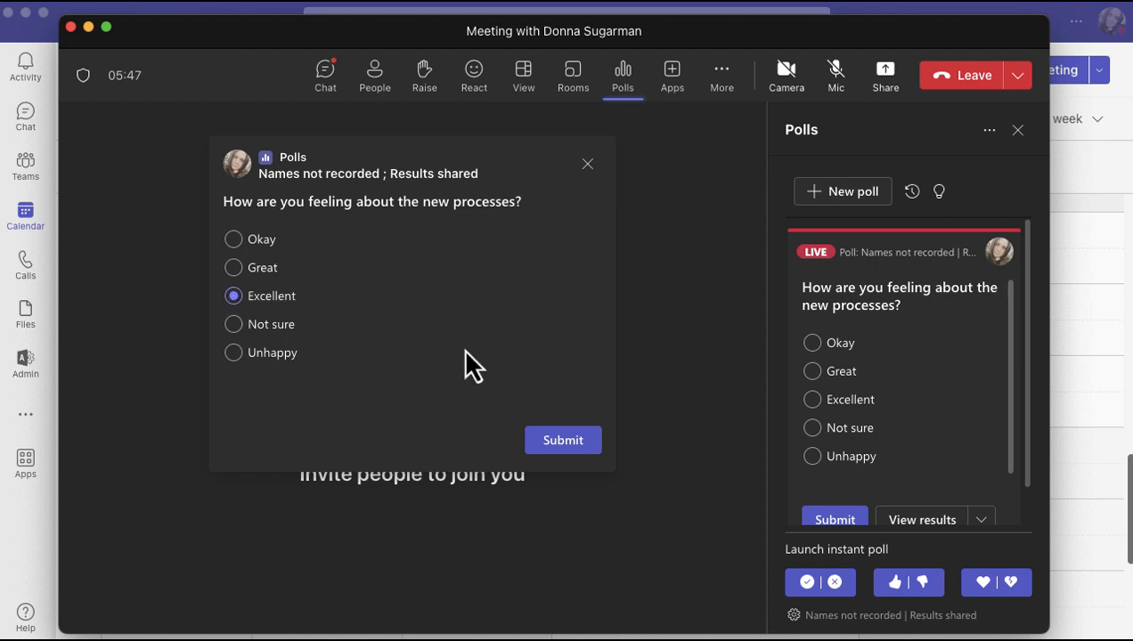
click(563, 440)
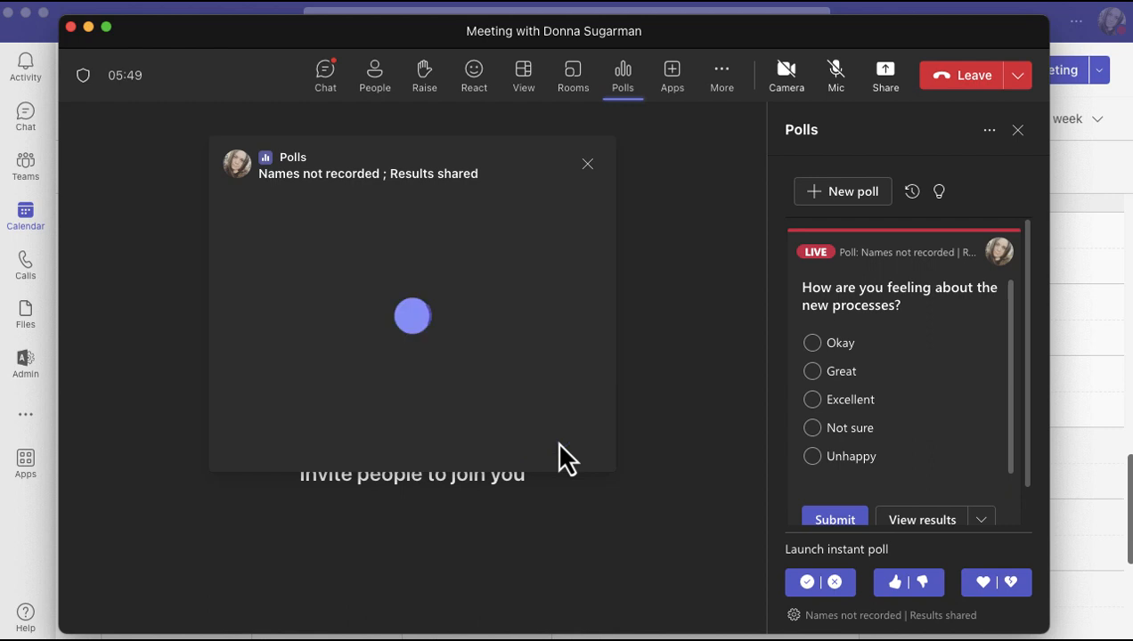
click(833, 520)
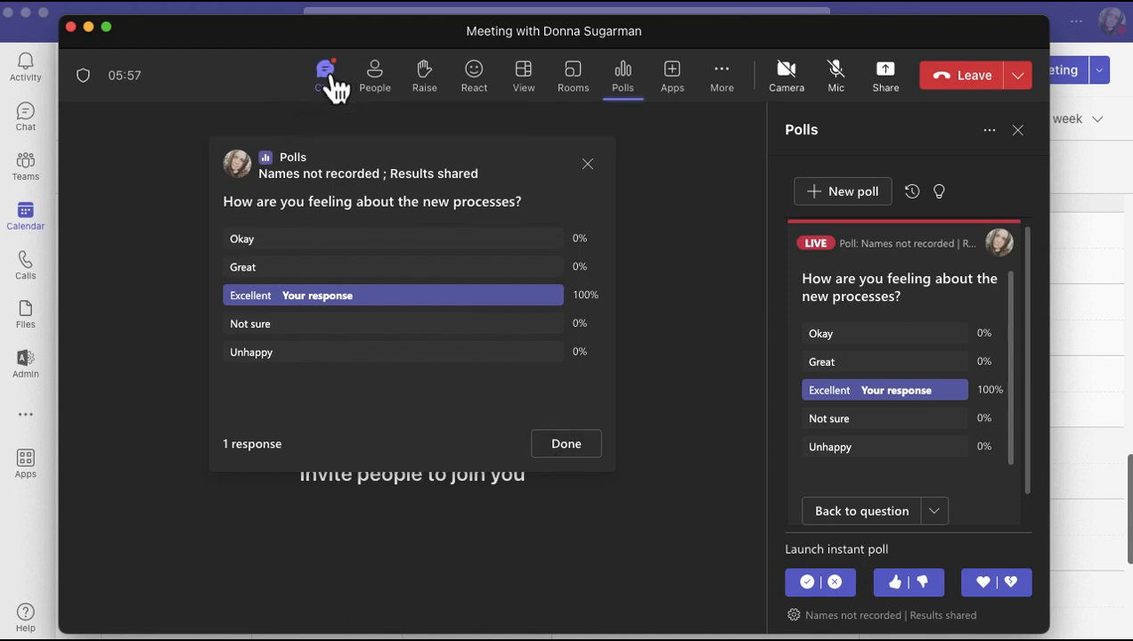
Switch to the meeting chat panel
click(1017, 130)
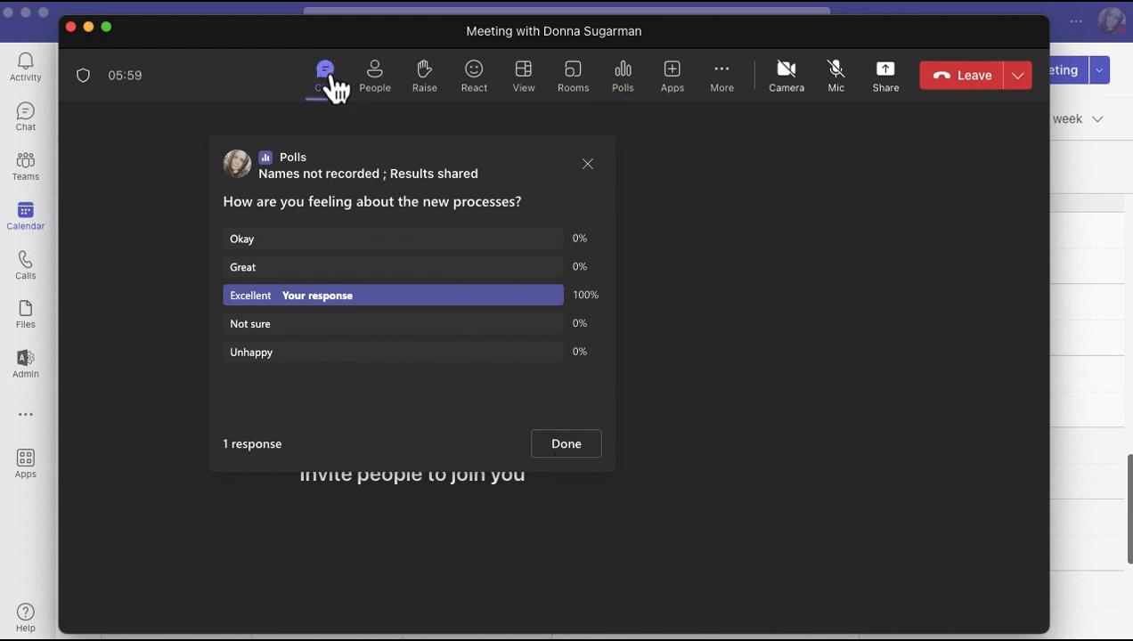
click(325, 75)
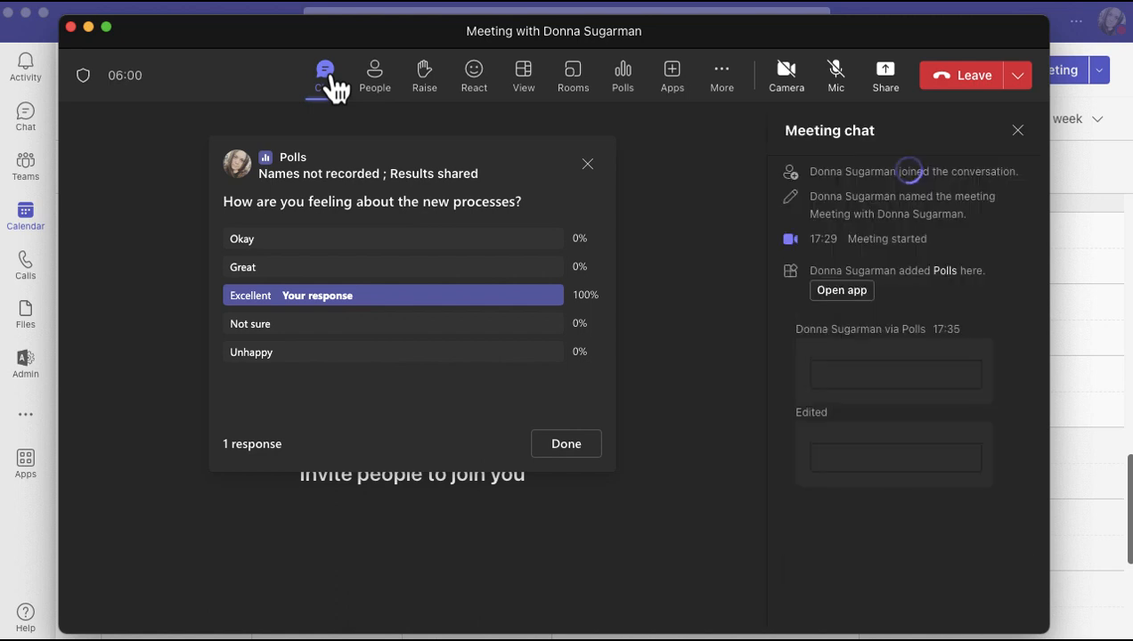